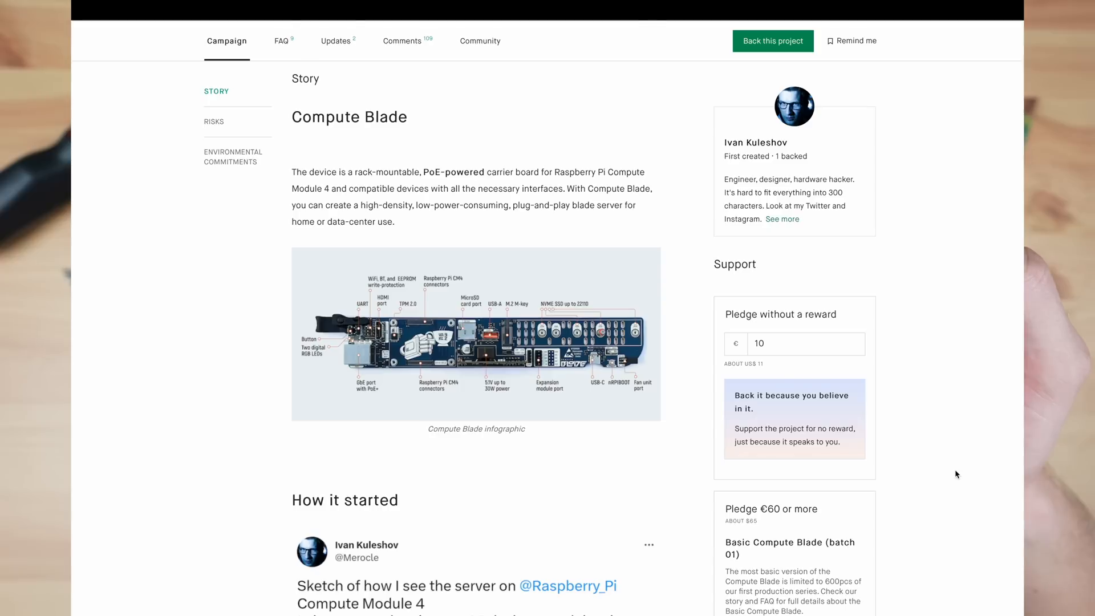
scroll("down", 3)
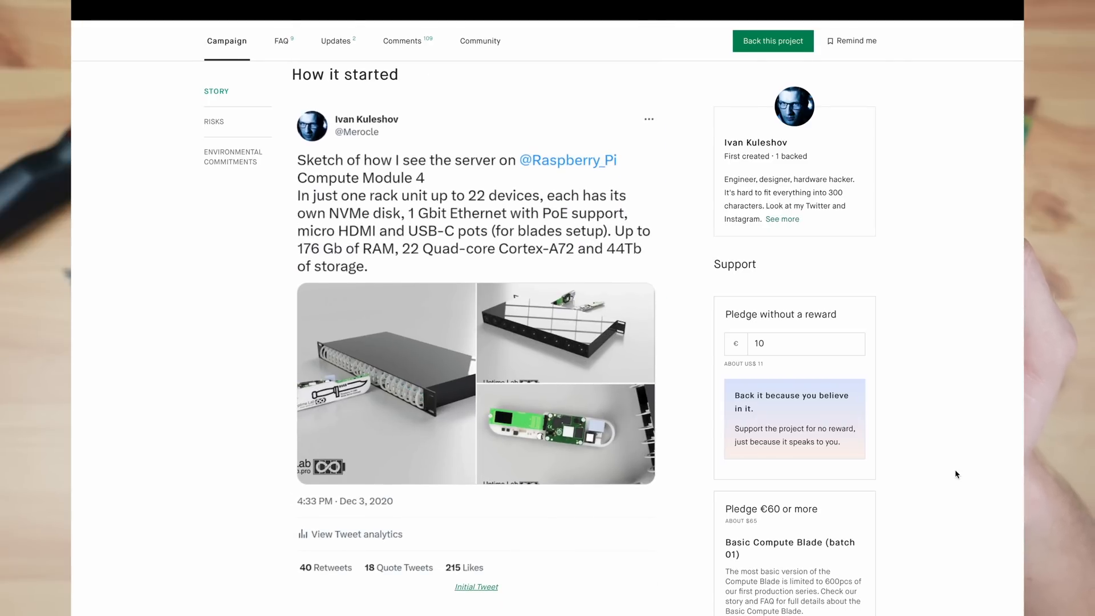
scroll("down", 3)
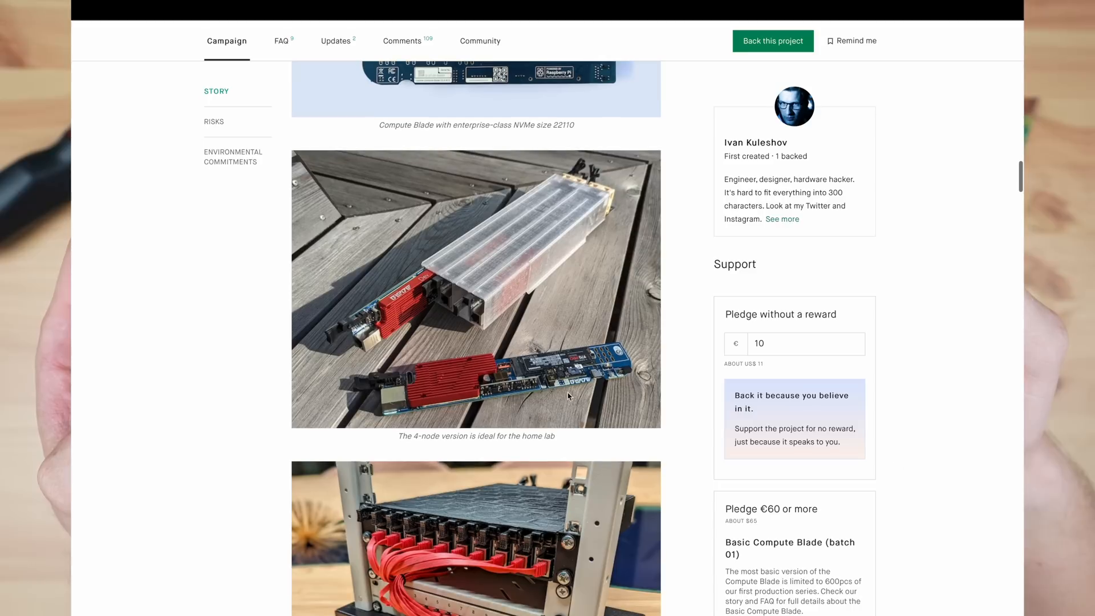
mouse_move(973, 349)
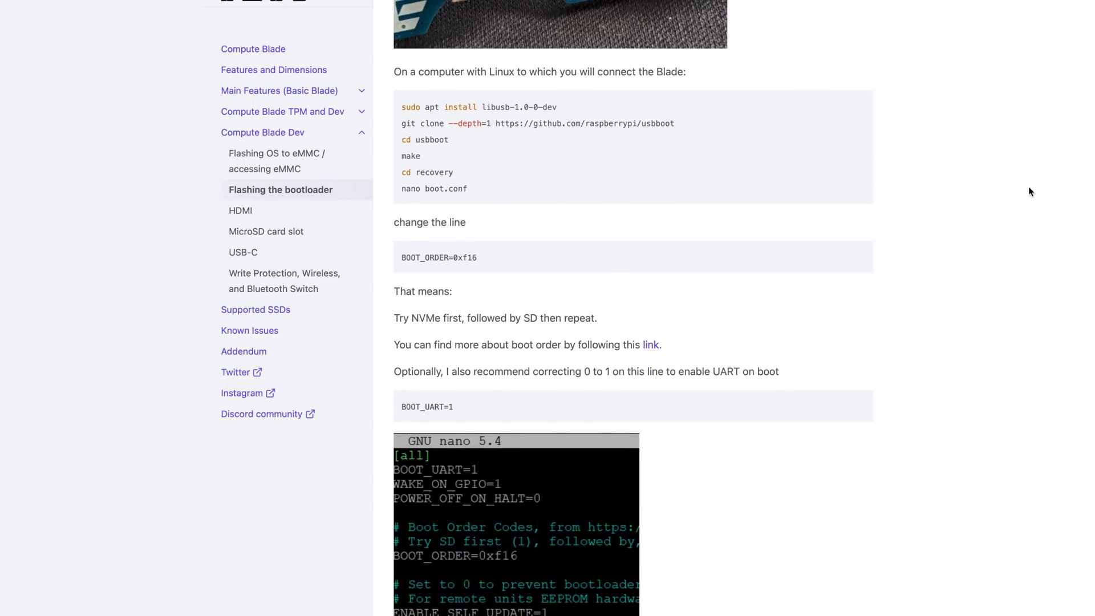
scroll("down", 3)
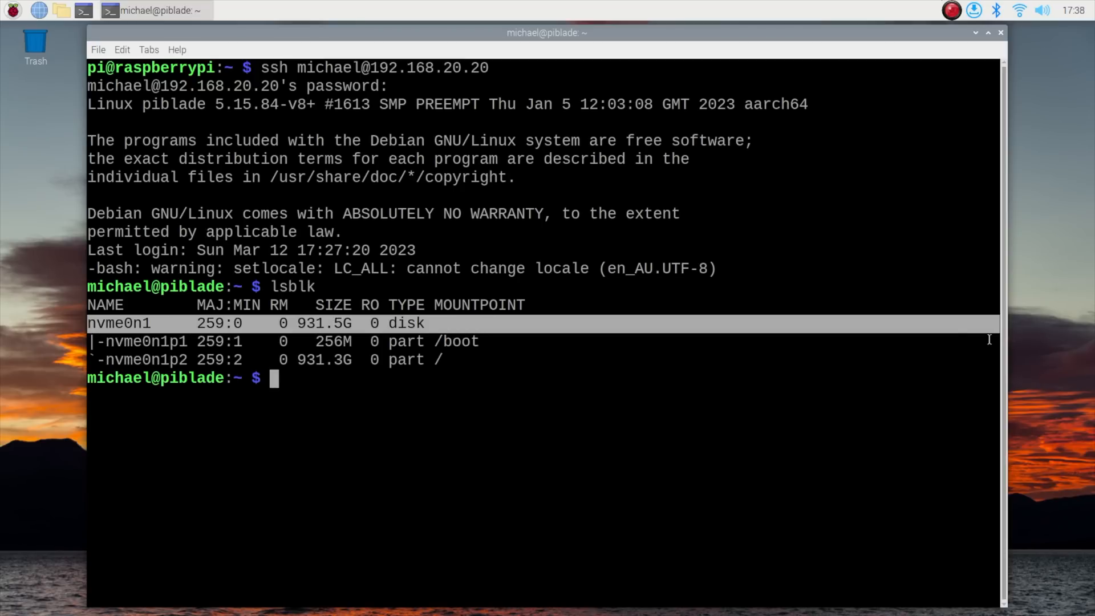
type("sudo apt-get")
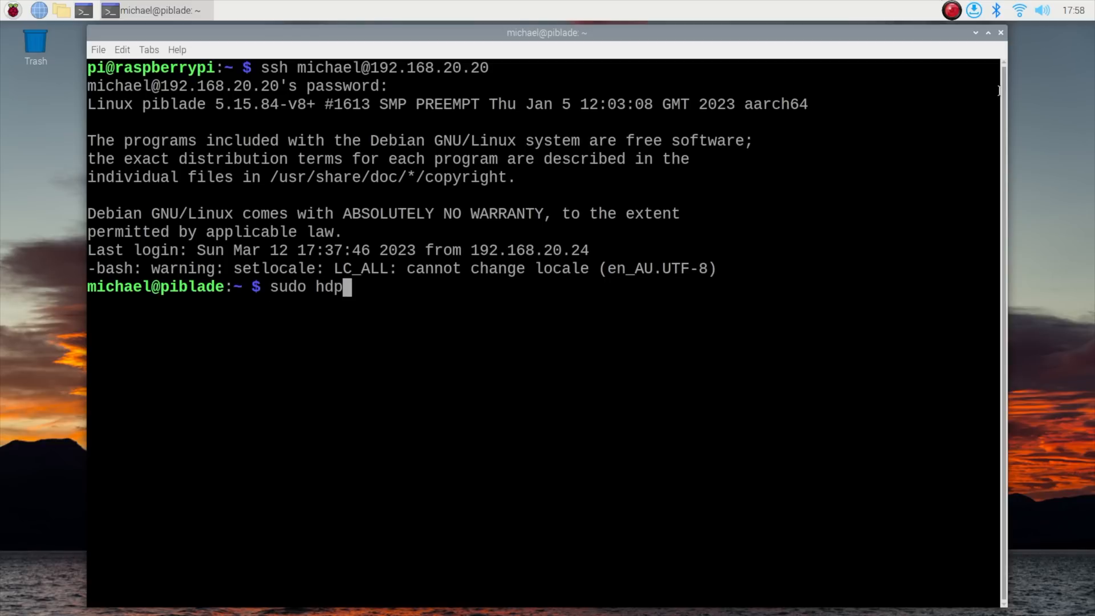
type("arm -tT /")
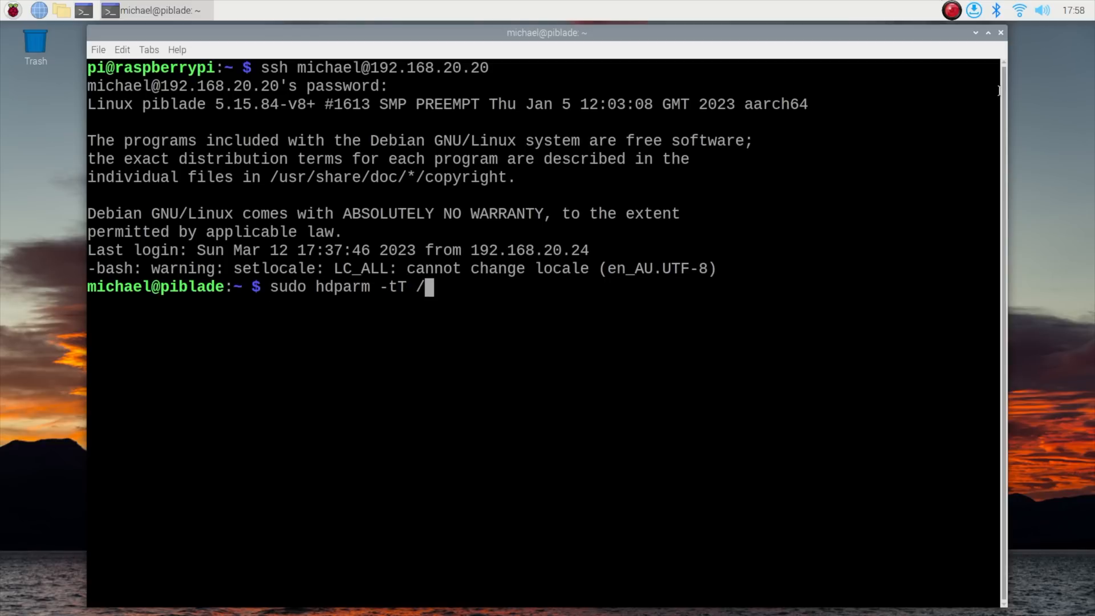
type("dev/nvme0n")
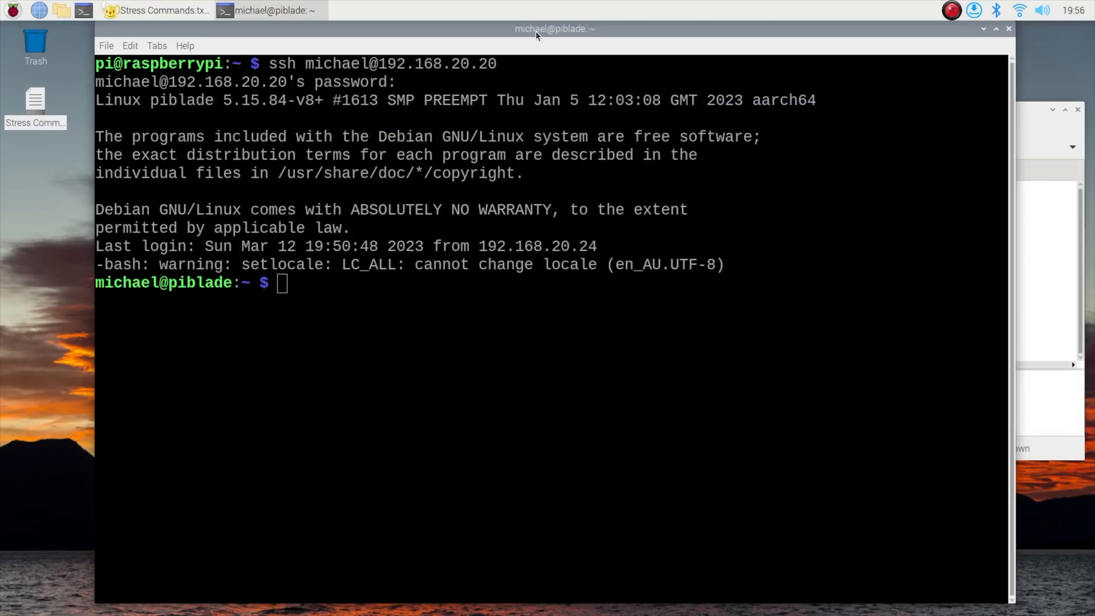
type("while true; do vcgencmd measure_clock arm; vcgencmd measure_temp; sleep 10; done & ./cpuburn-a53")
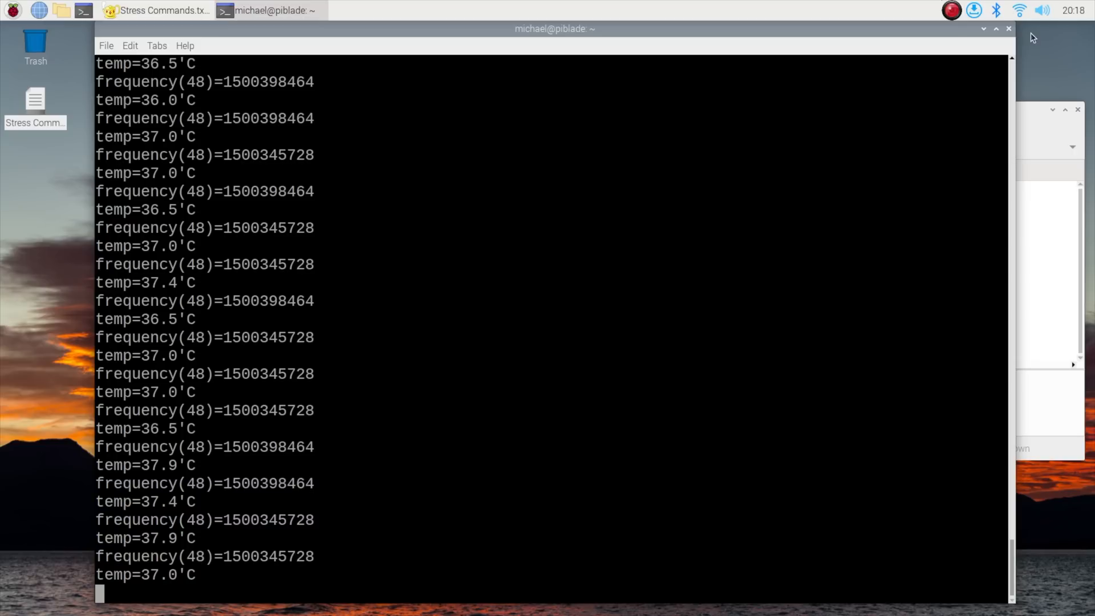
scroll("down", 3)
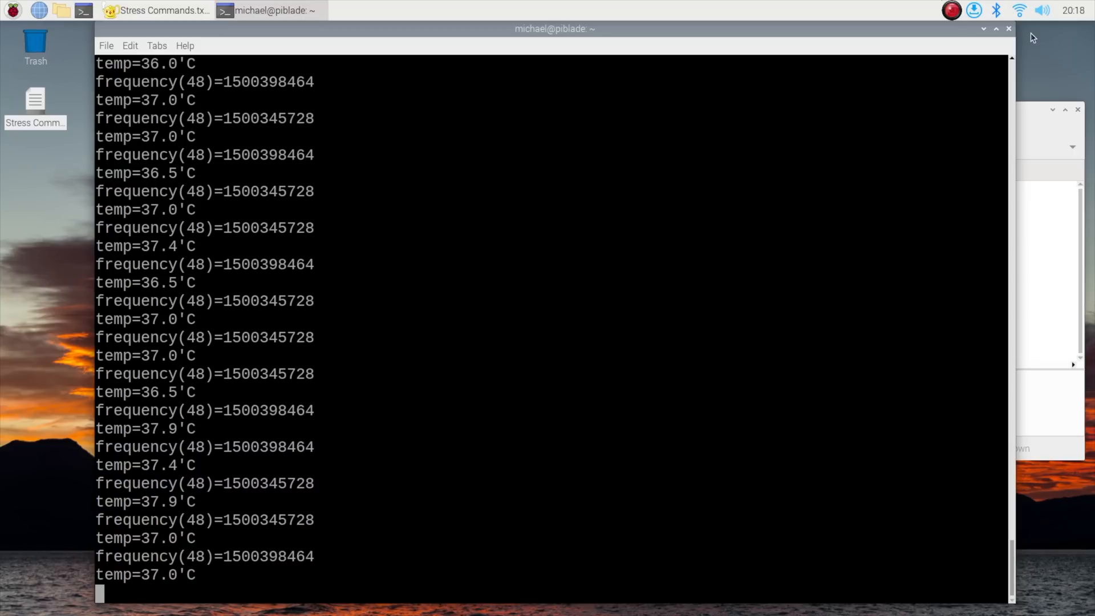